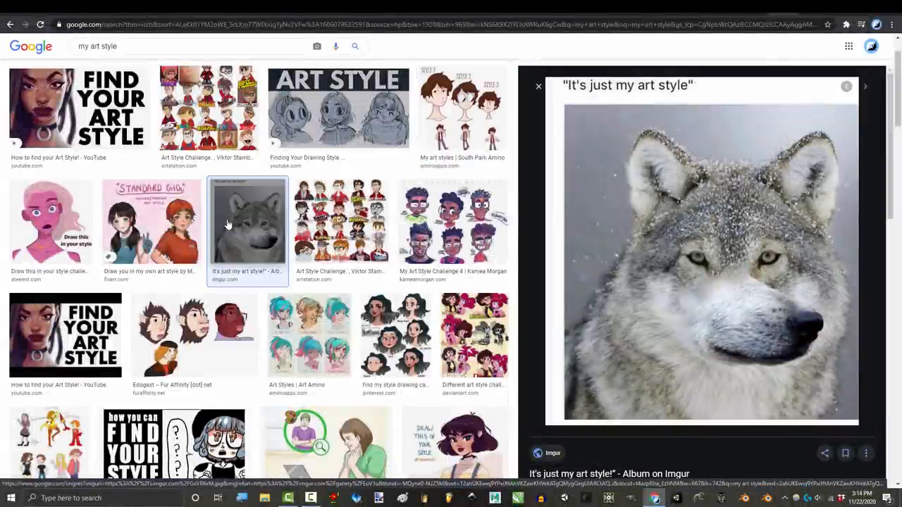
- Scroll down through the Angelarium art image results
scroll(down, 3)
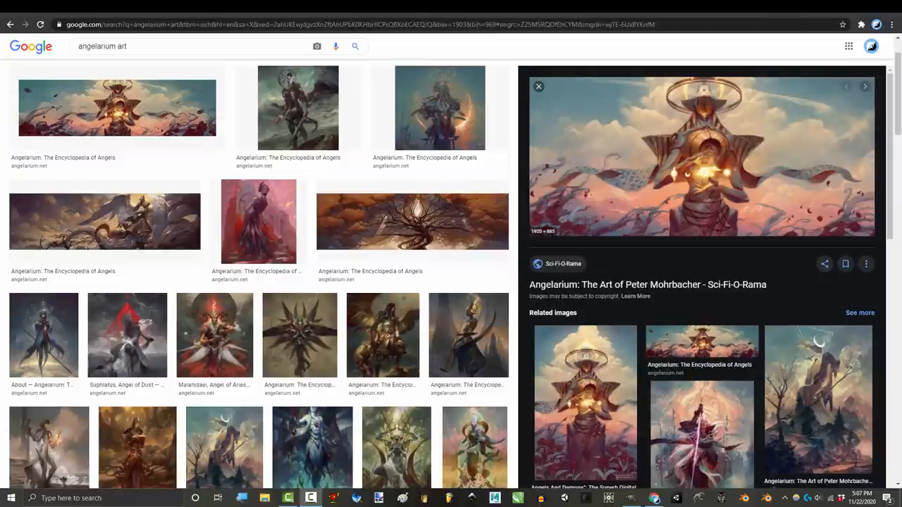
- Preview an angel artwork, then try 'different hand writing' and 'stuff' searches, scrolling results
click(295, 136)
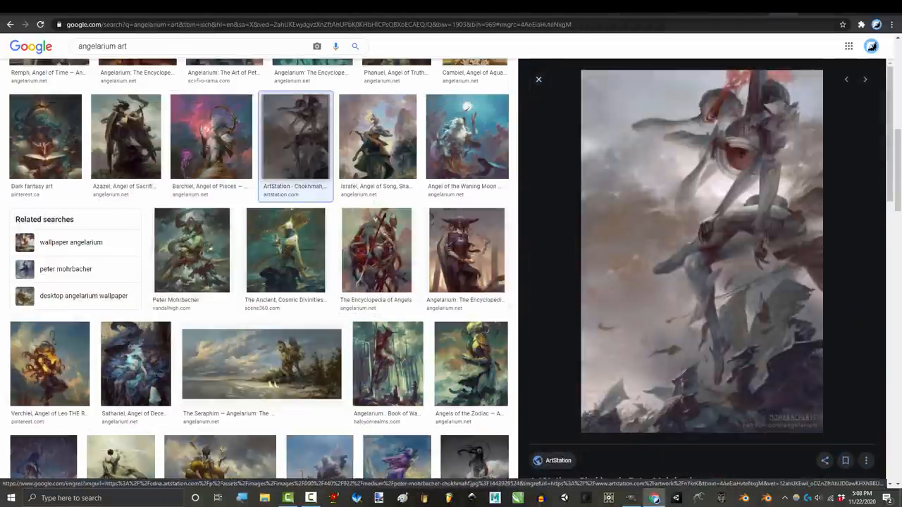
text(different hand writing)
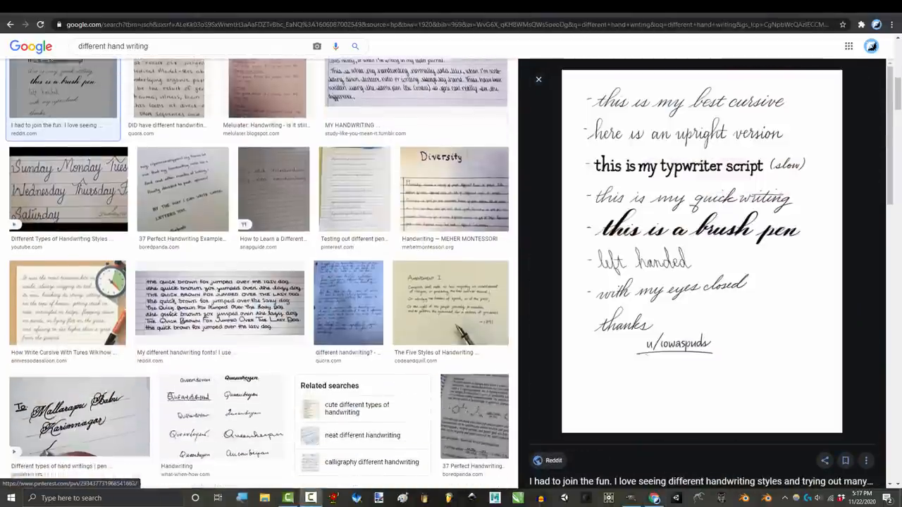
scroll(down, 3)
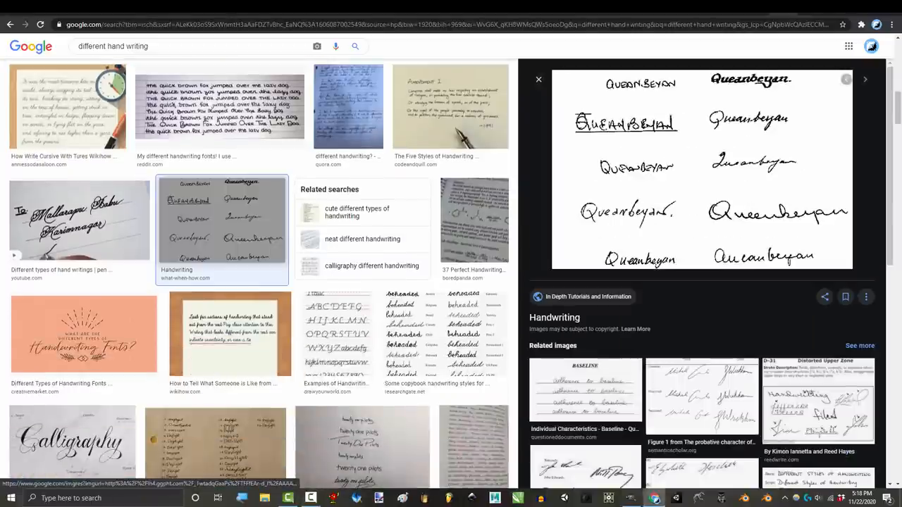
text(stuff)
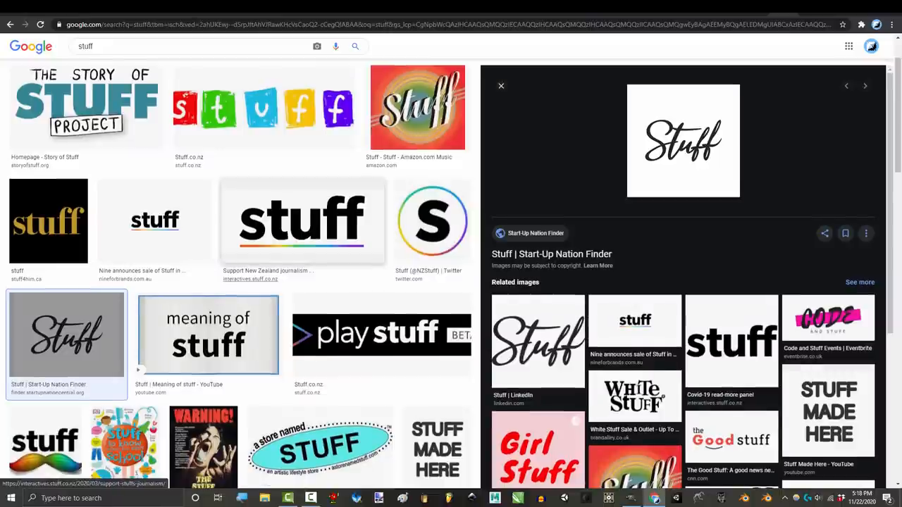
scroll(down, 3)
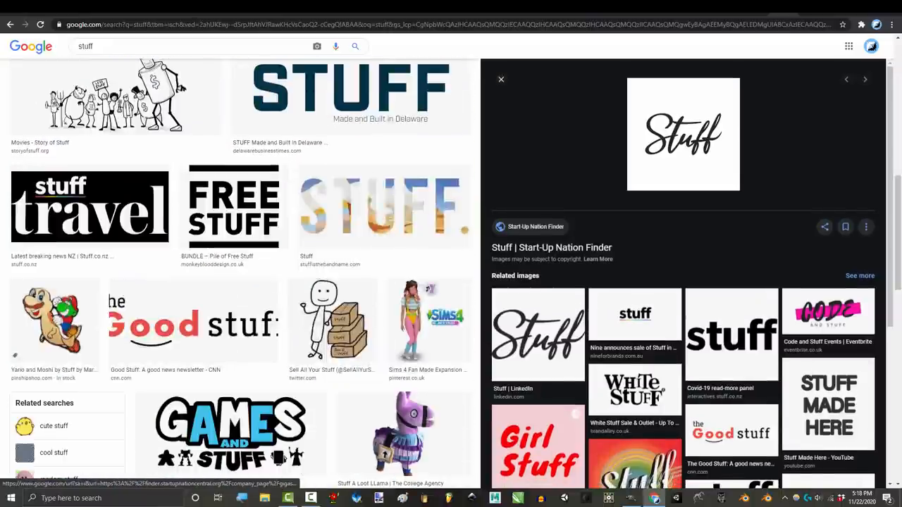
text(different hand writing)
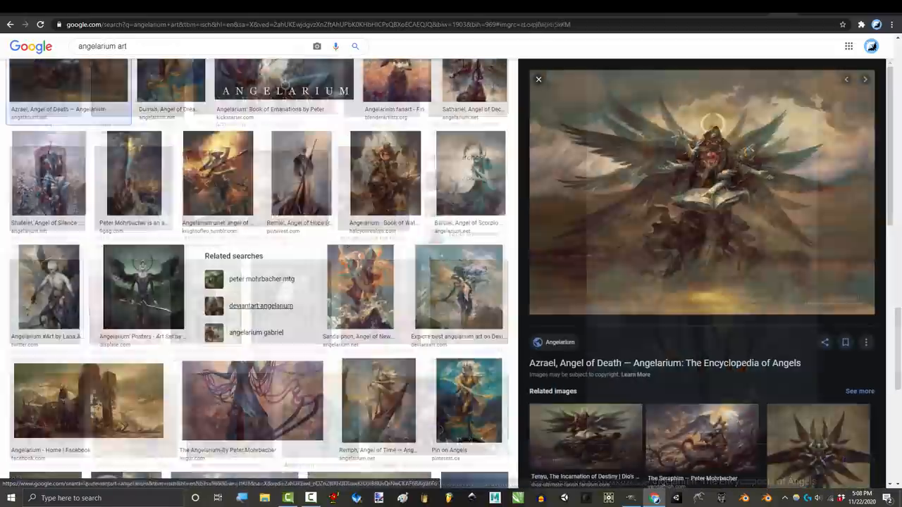
click(300, 173)
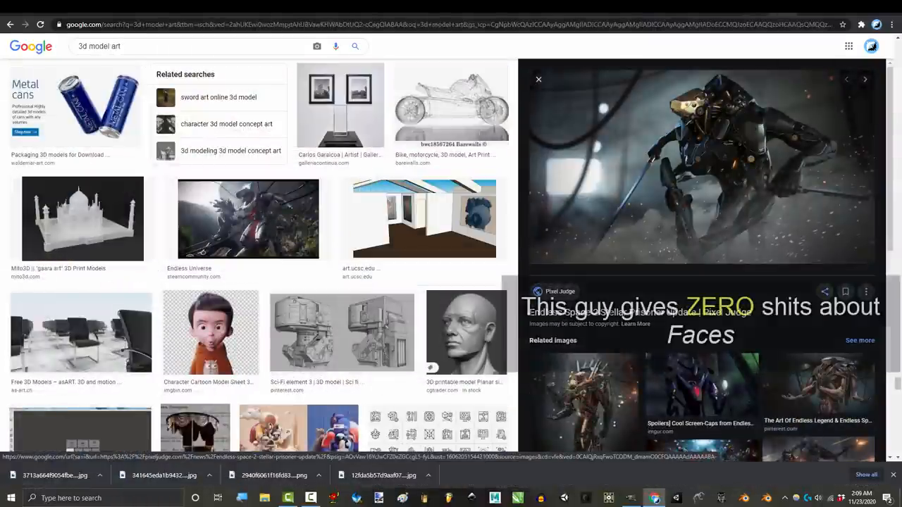
- Preview the white armoured gunner image, then search for '3d gun models'
click(864, 79)
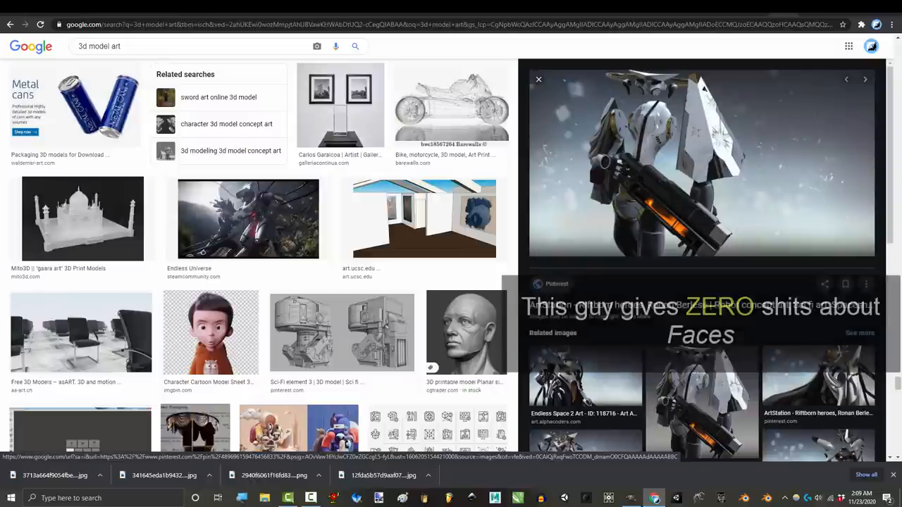
text(3d gun models)
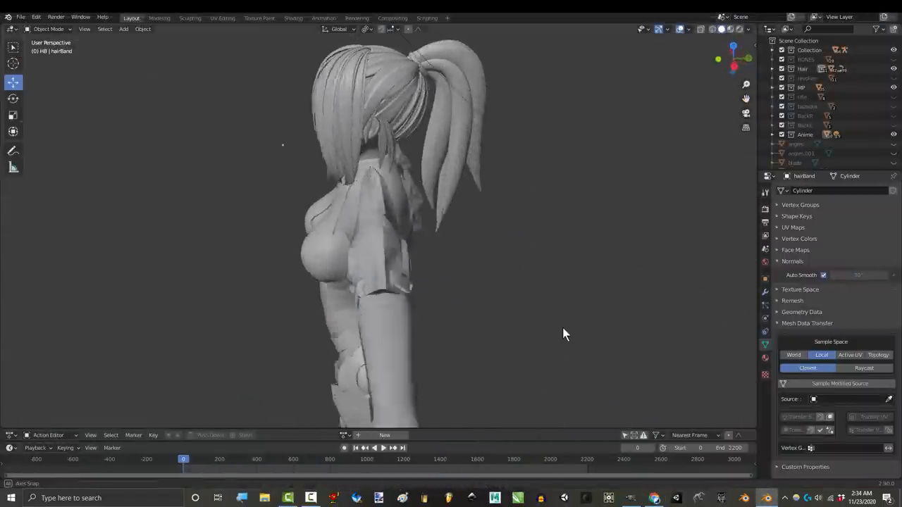
- Orbit from the side to a three-quarter front view of the T-posed character
drag(564, 334, 365, 325)
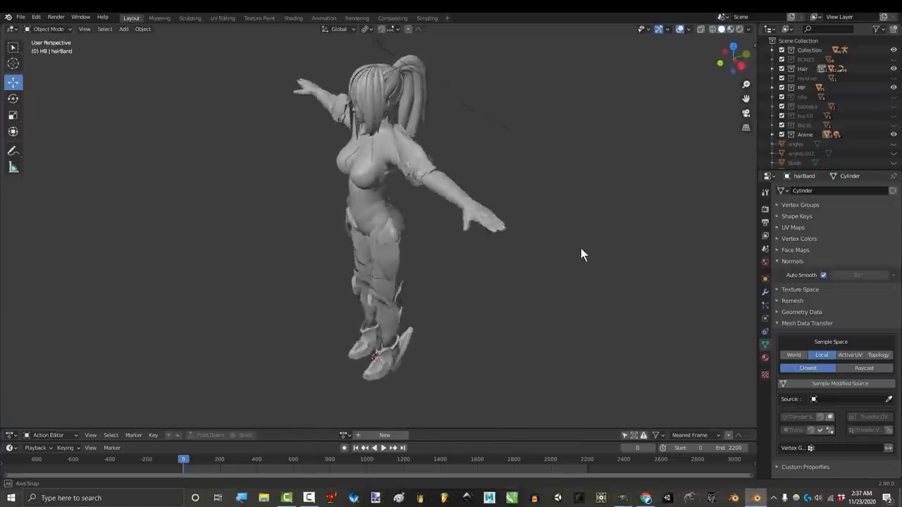
drag(581, 253, 352, 251)
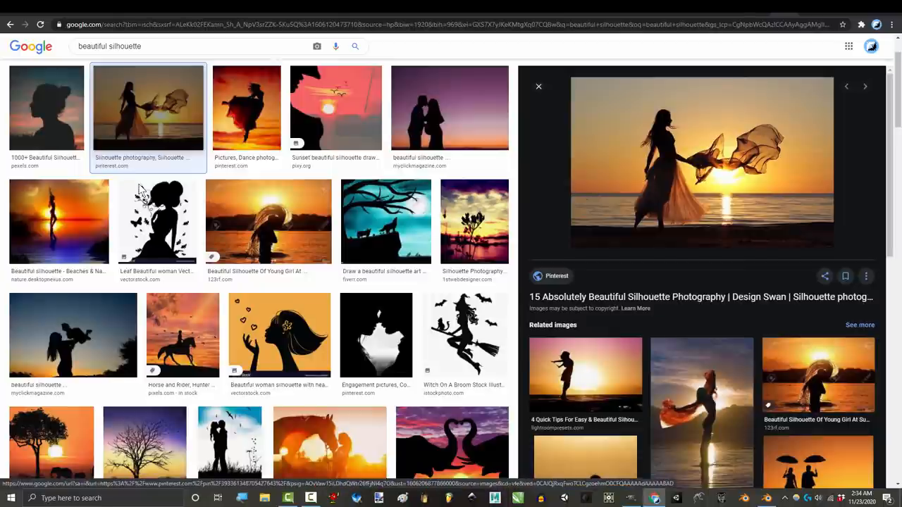
- Switch from the silhouette results to the QUEEN artwork's ArtStation tab
click(246, 107)
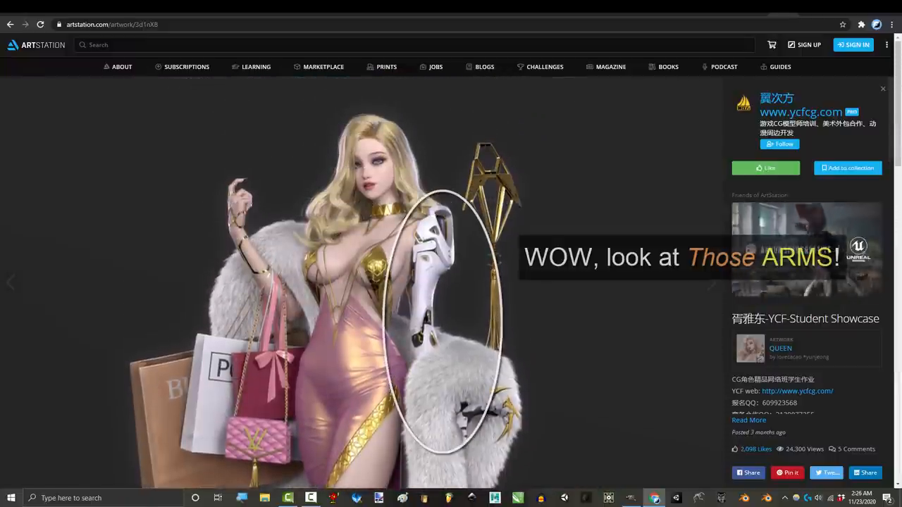
- Advance through the elf, winged succubus and armoured warrior student artworks
click(711, 282)
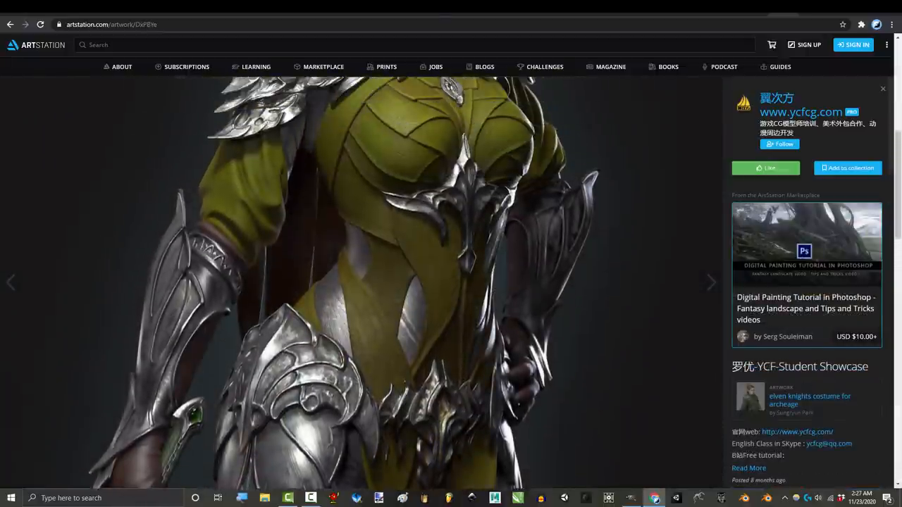
click(711, 282)
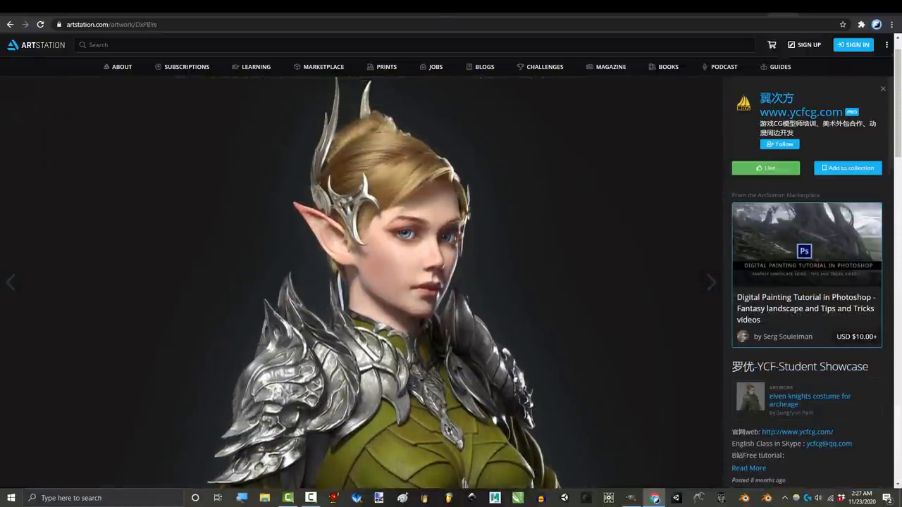
click(709, 281)
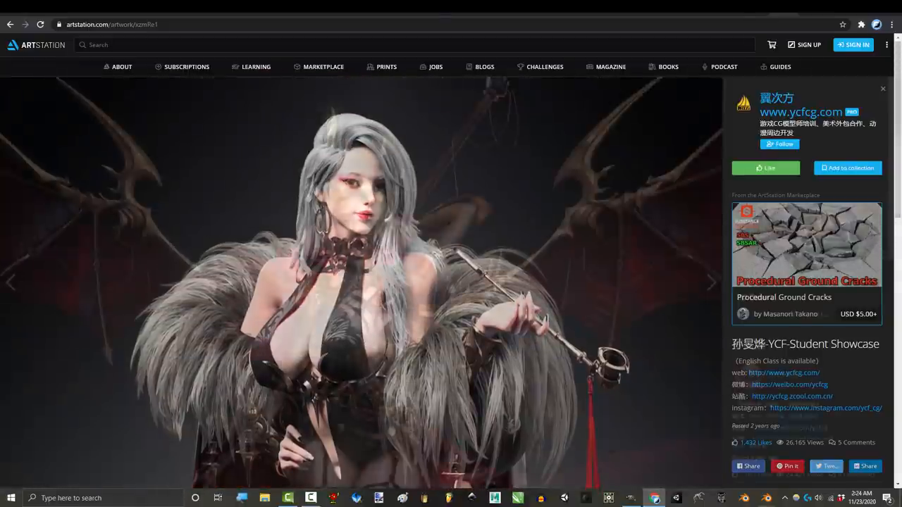
click(710, 282)
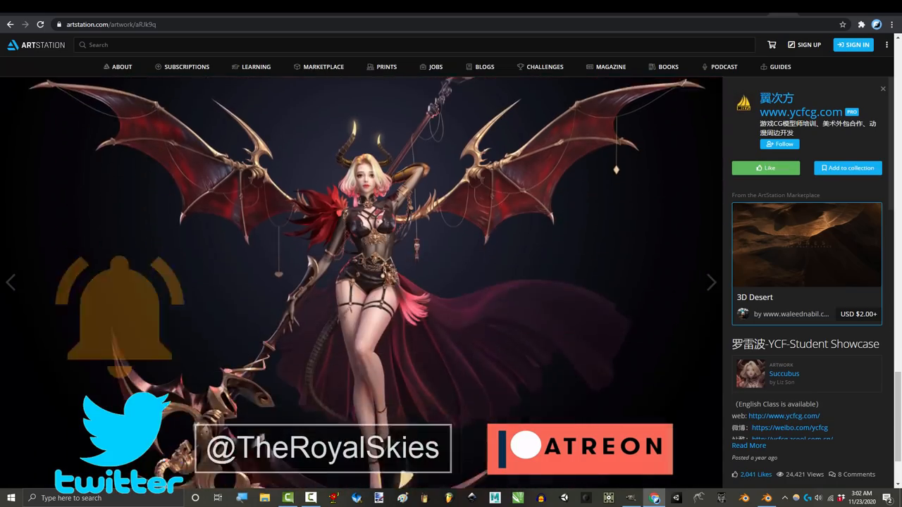
click(710, 281)
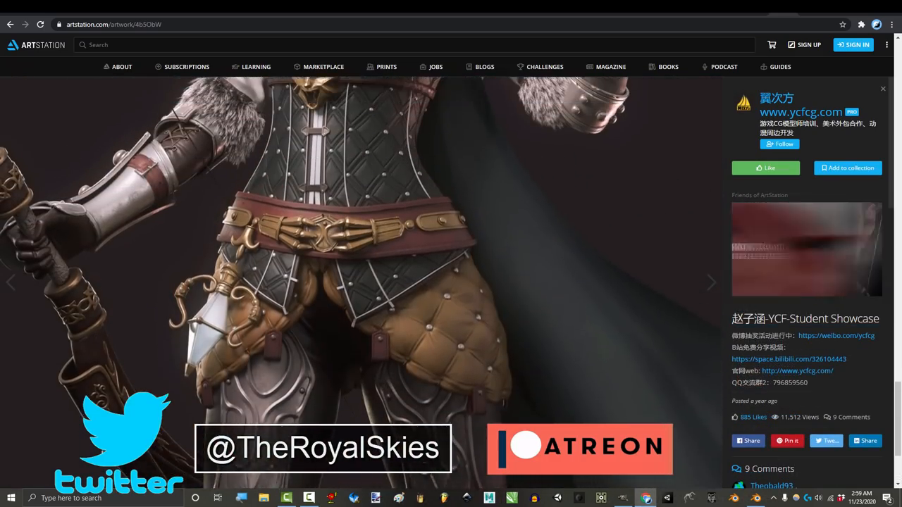